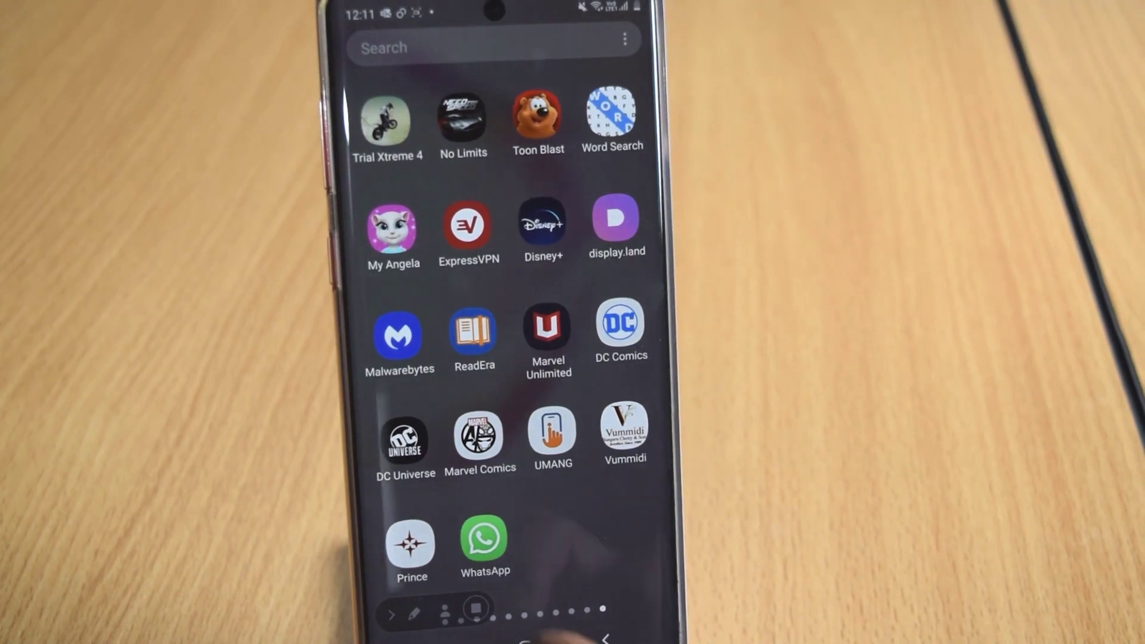
Launch WhatsApp and go to Settings from the chat list's three-dot menu.
{"action": "left_click", "coordinate": [485, 539]}
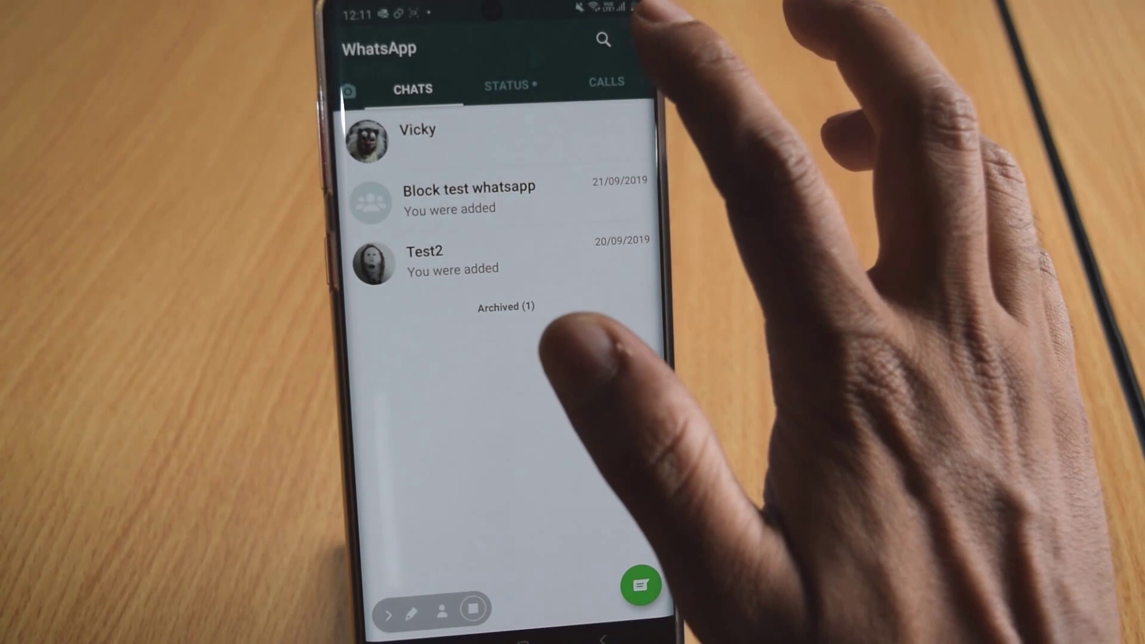
{"action": "left_click", "coordinate": [641, 15]}
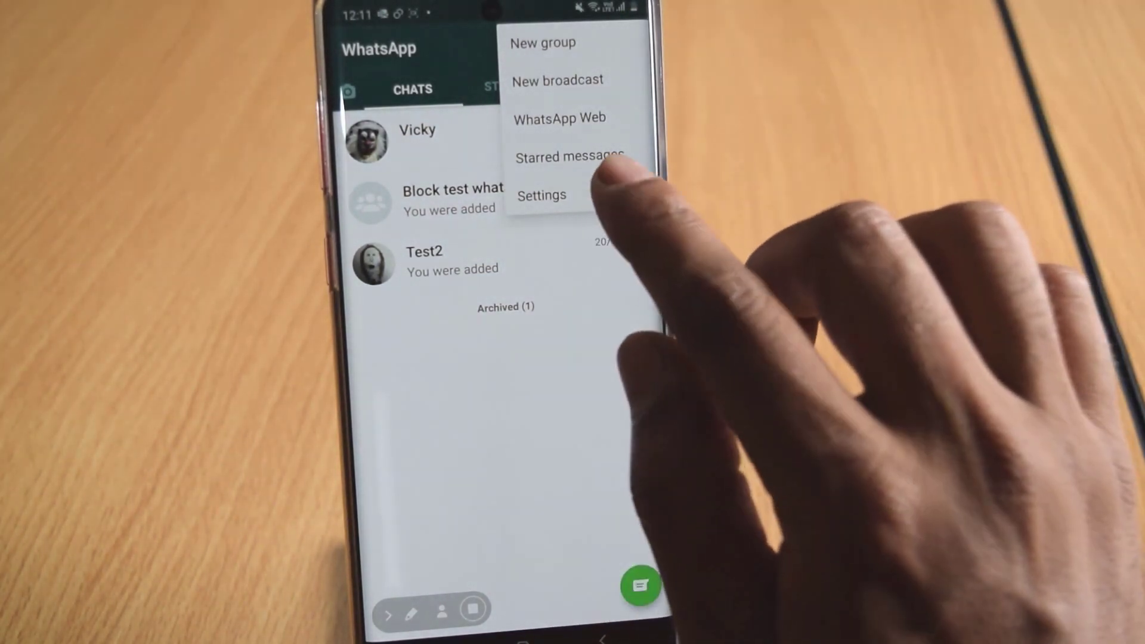
{"action": "left_click", "coordinate": [541, 194]}
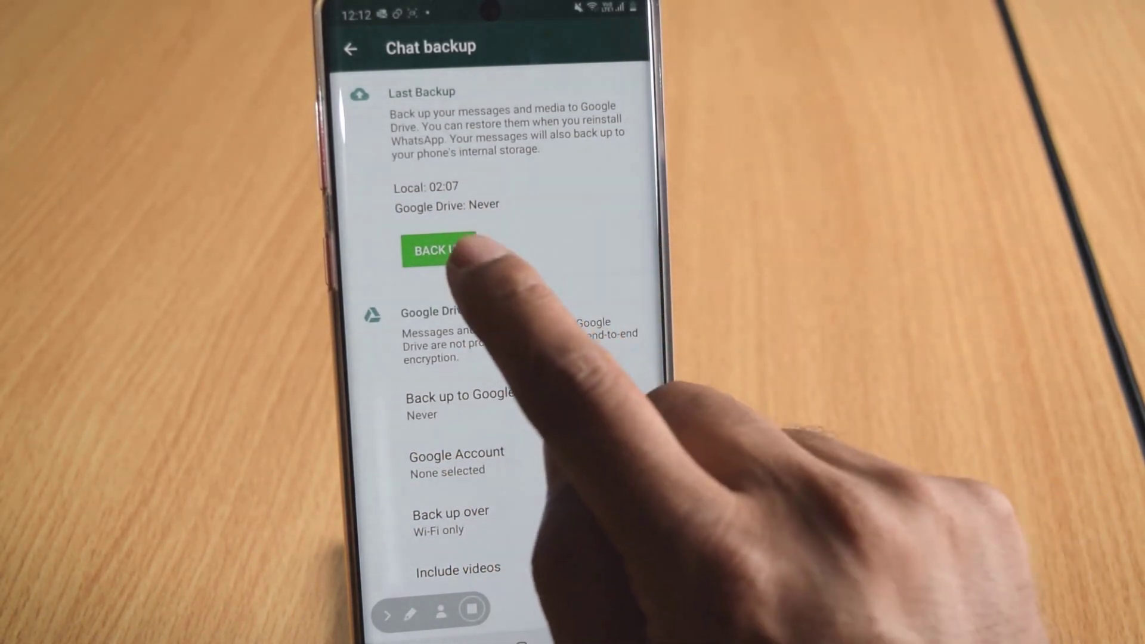
Run BACK UP on the Chat backup screen to save a fresh local backup.
{"action": "left_click", "coordinate": [438, 250]}
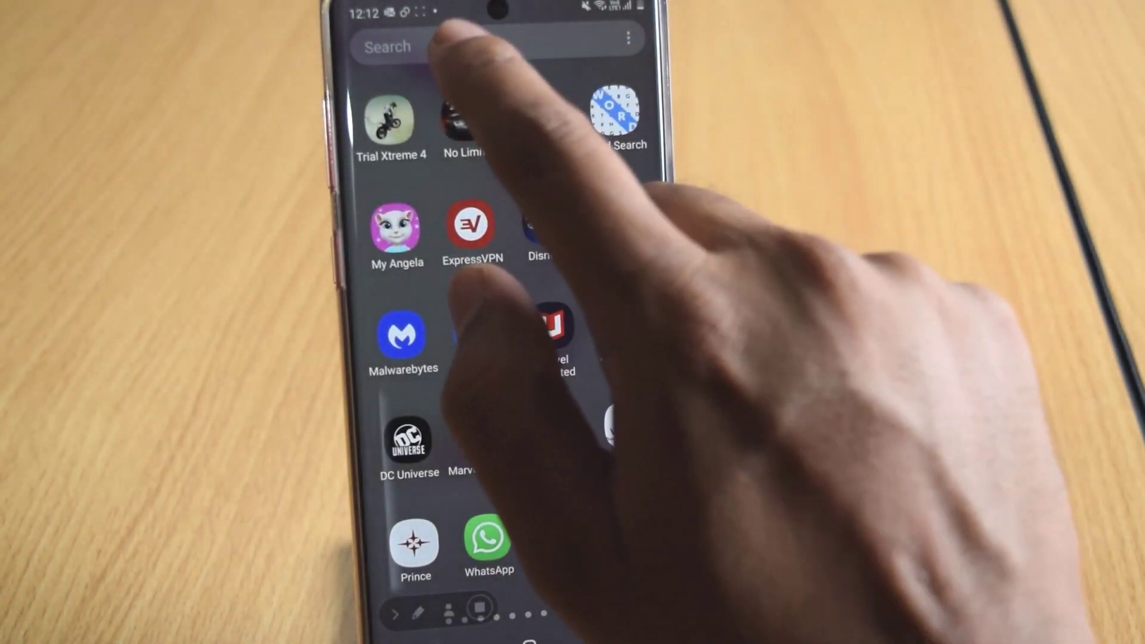
Find My Files by searching 'fil' and browse into Internal storage.
{"action": "type", "text": "f"}
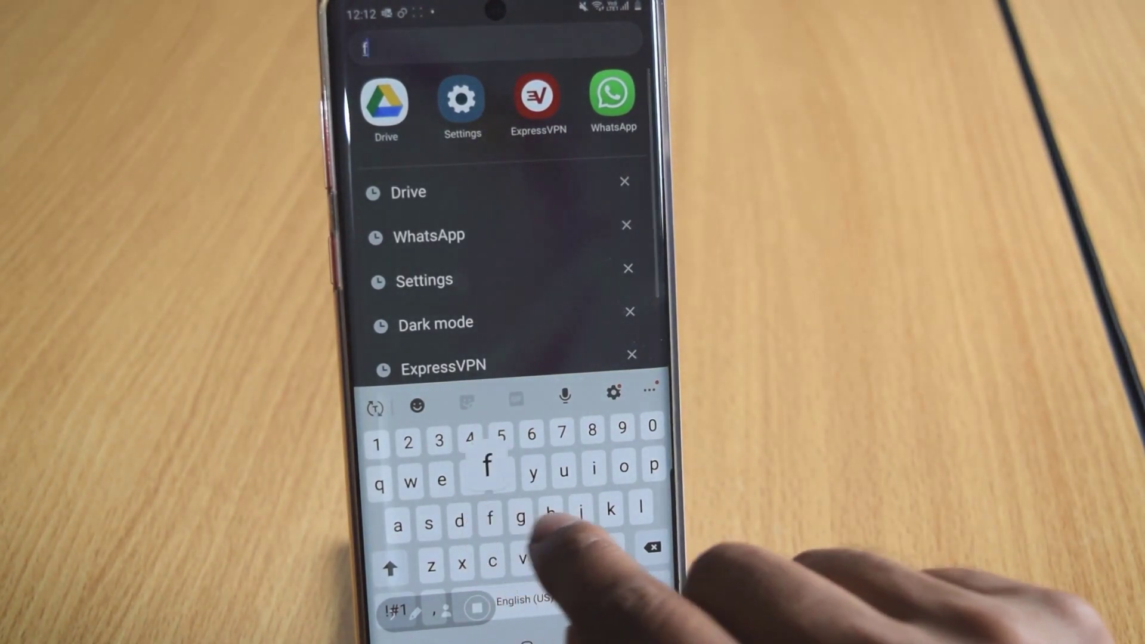
{"action": "type", "text": "il"}
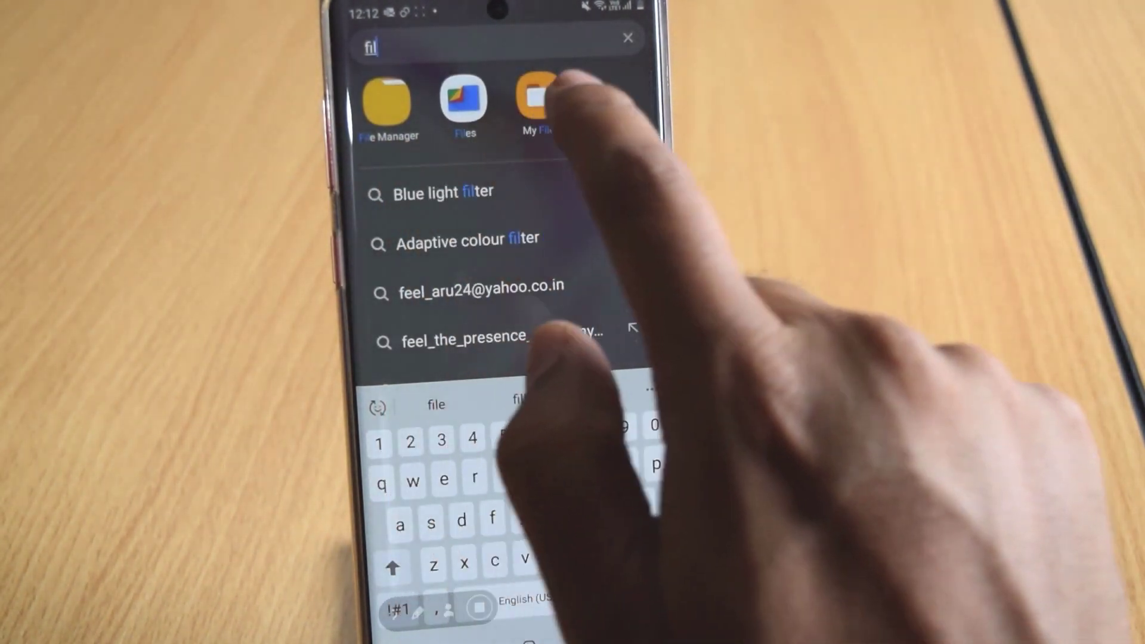
{"action": "left_click", "coordinate": [534, 102]}
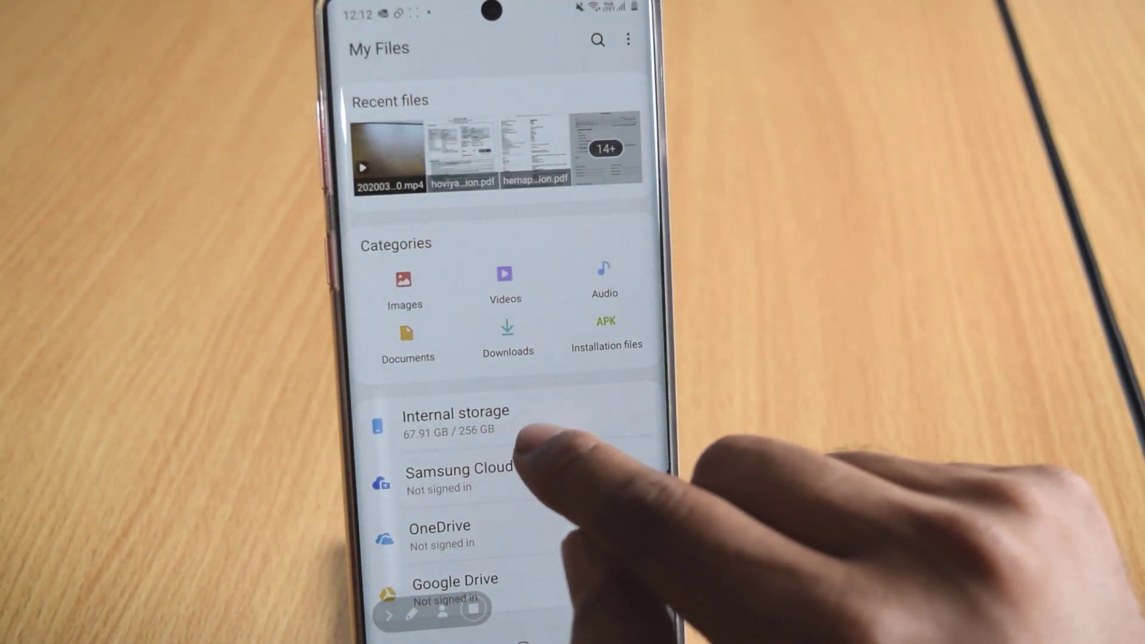
{"action": "left_click", "coordinate": [455, 419]}
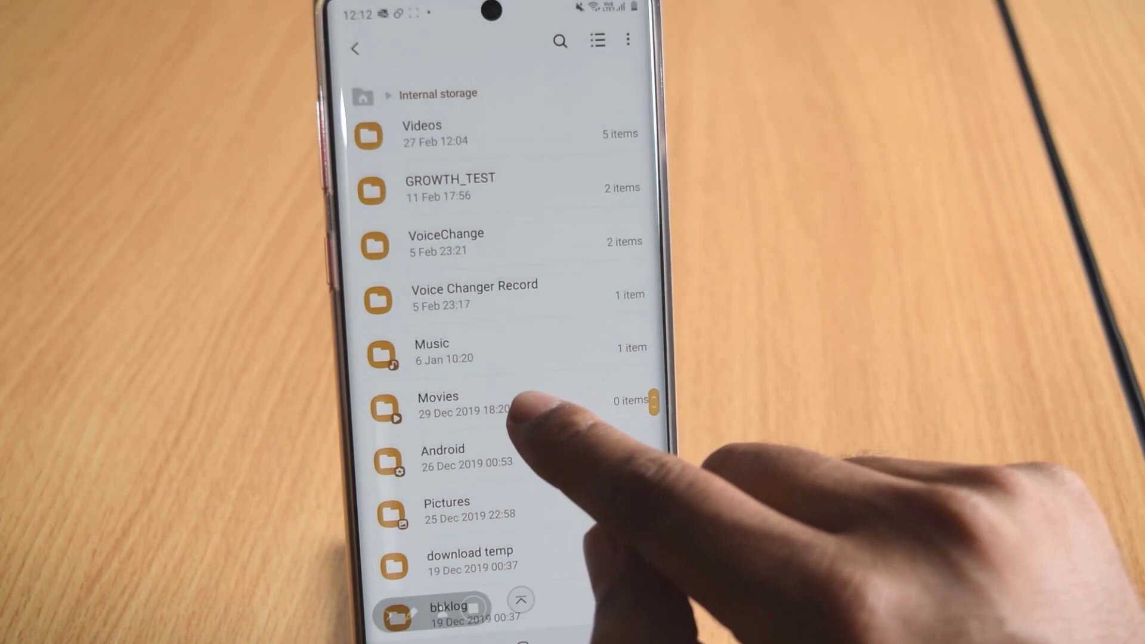
Go into WhatsApp > Databases and look through the dated msgstore backup files.
{"action": "scroll", "scroll_direction": "down", "scroll_amount": 3}
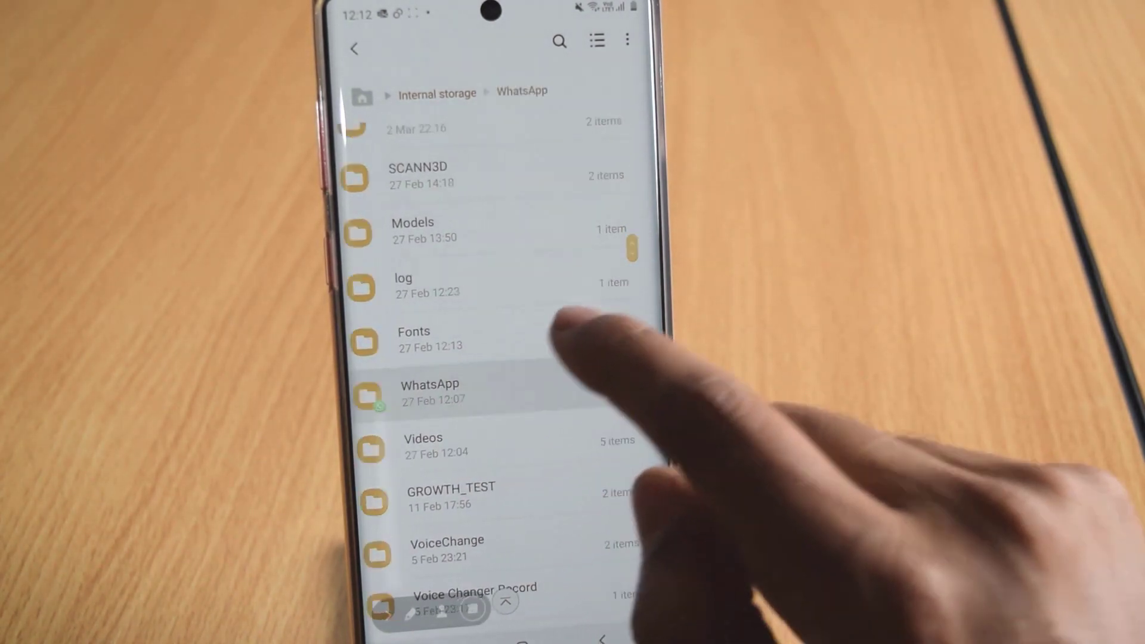
{"action": "left_click", "coordinate": [431, 392]}
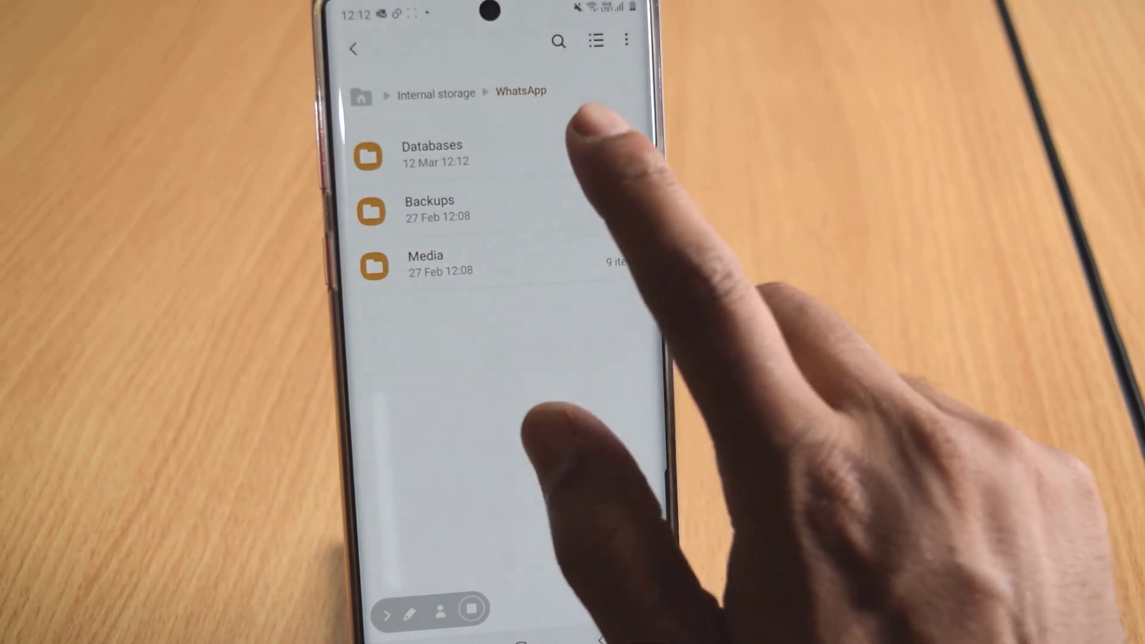
{"action": "left_click", "coordinate": [431, 154]}
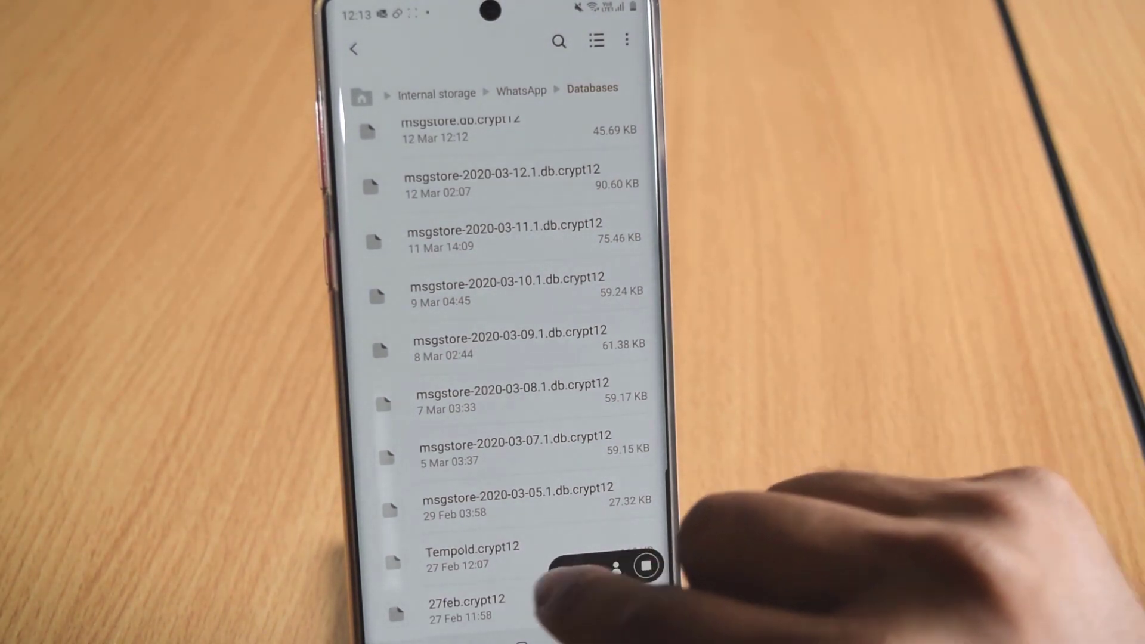
{"action": "scroll", "scroll_direction": "down", "scroll_amount": 3}
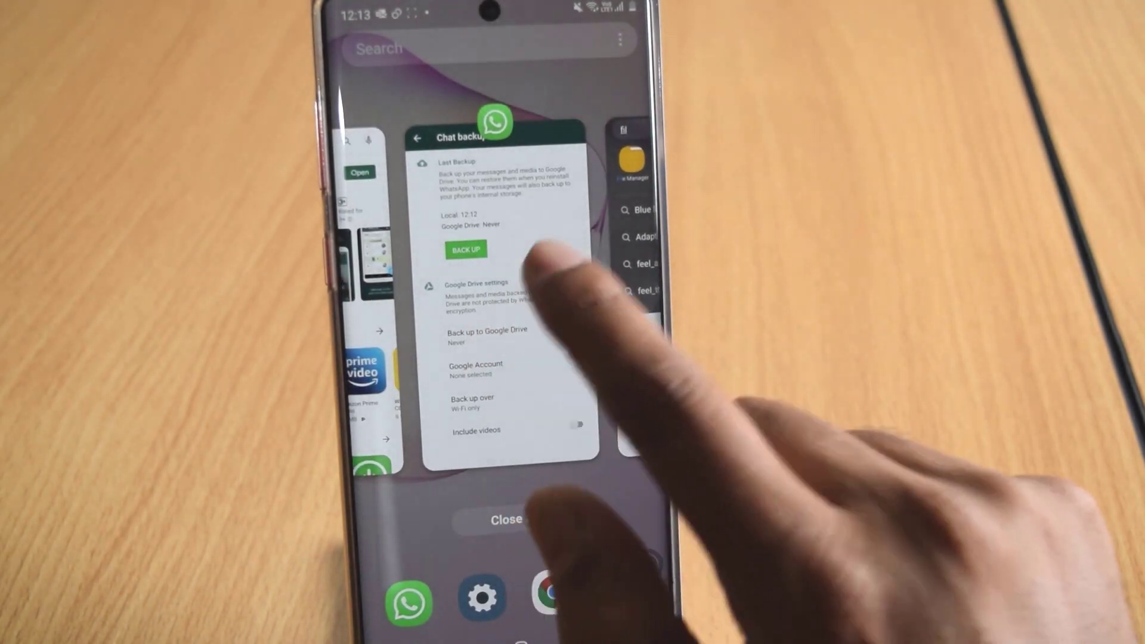
Close all recent apps, then uninstall WhatsApp and confirm with OK.
{"action": "left_click", "coordinate": [507, 518]}
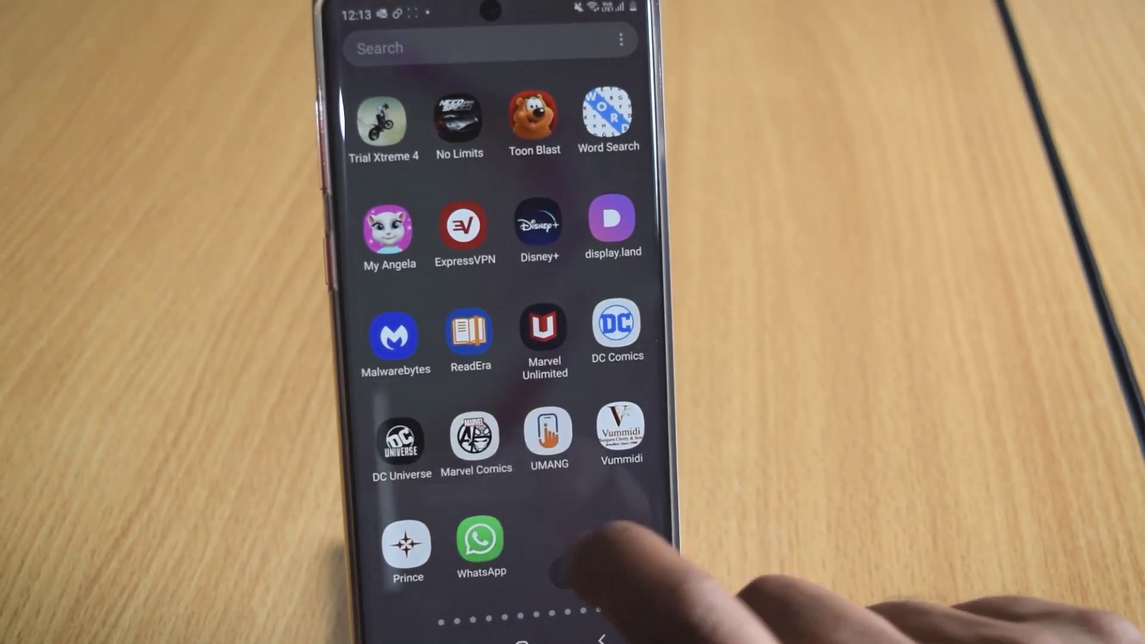
{"action": "left_click", "coordinate": [479, 543]}
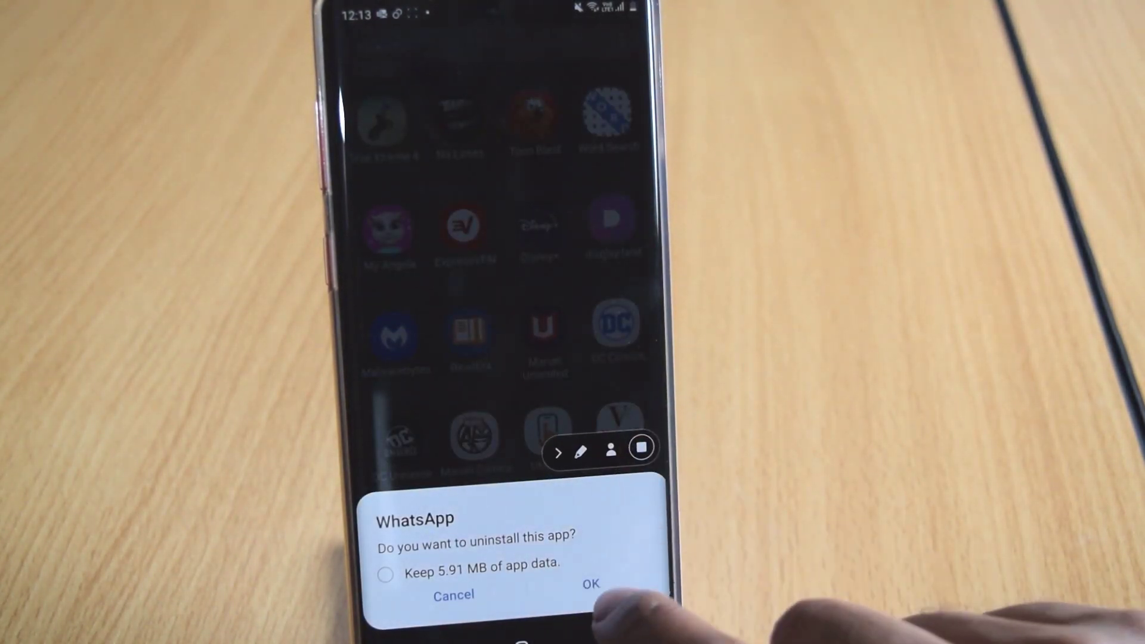
{"action": "left_click", "coordinate": [590, 584]}
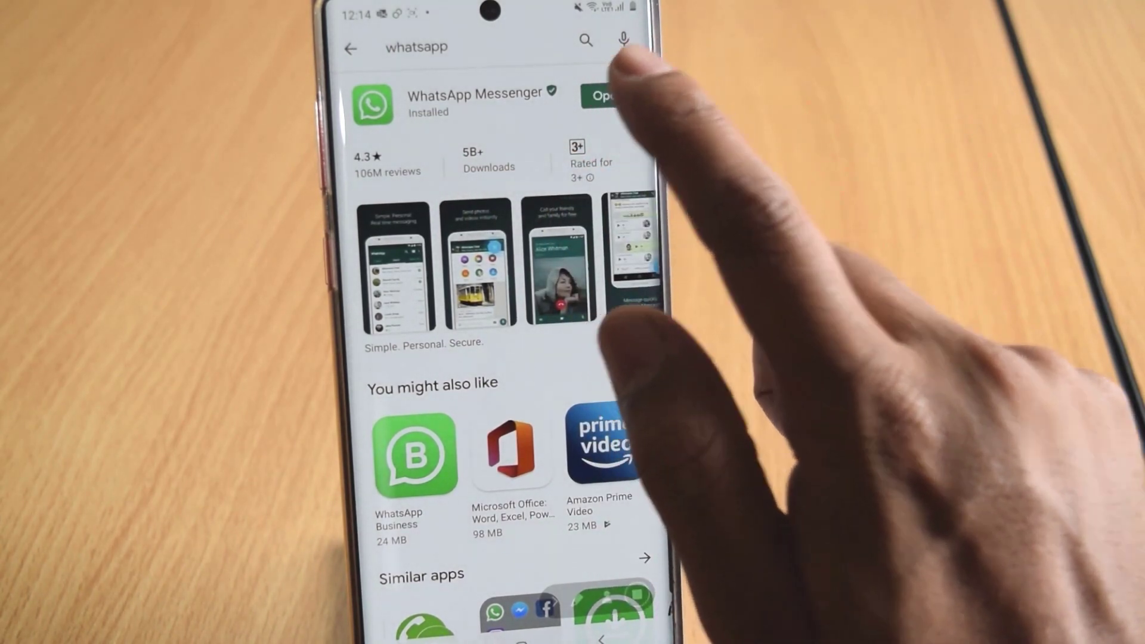
Start the reinstalled WhatsApp, accept the terms and confirm the phone number for verification.
{"action": "left_click", "coordinate": [603, 95]}
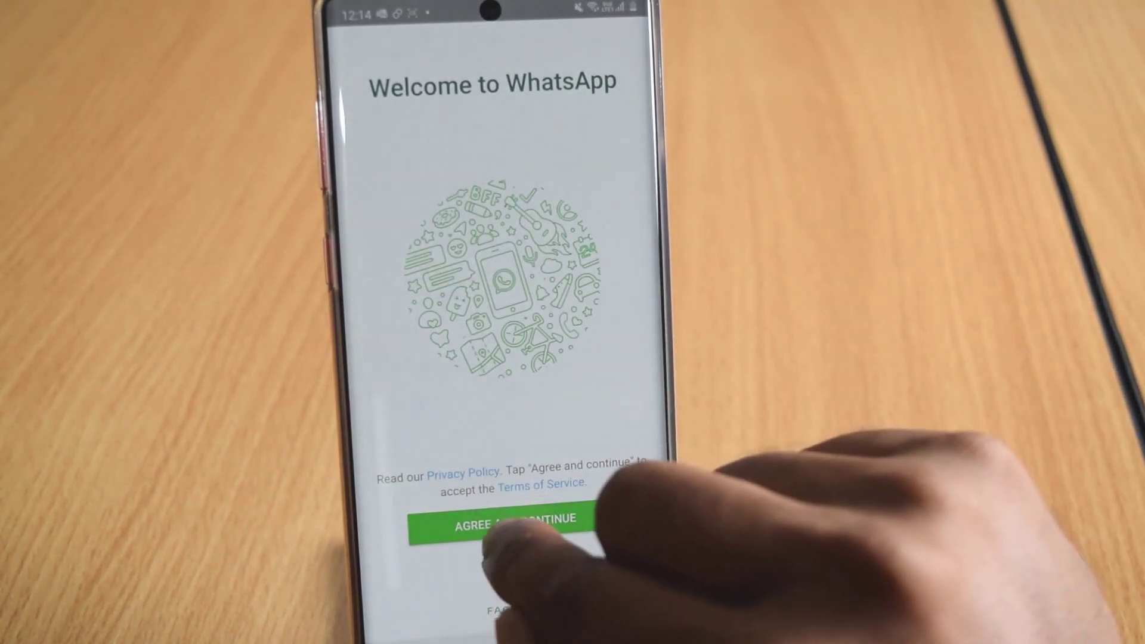
{"action": "left_click", "coordinate": [505, 519]}
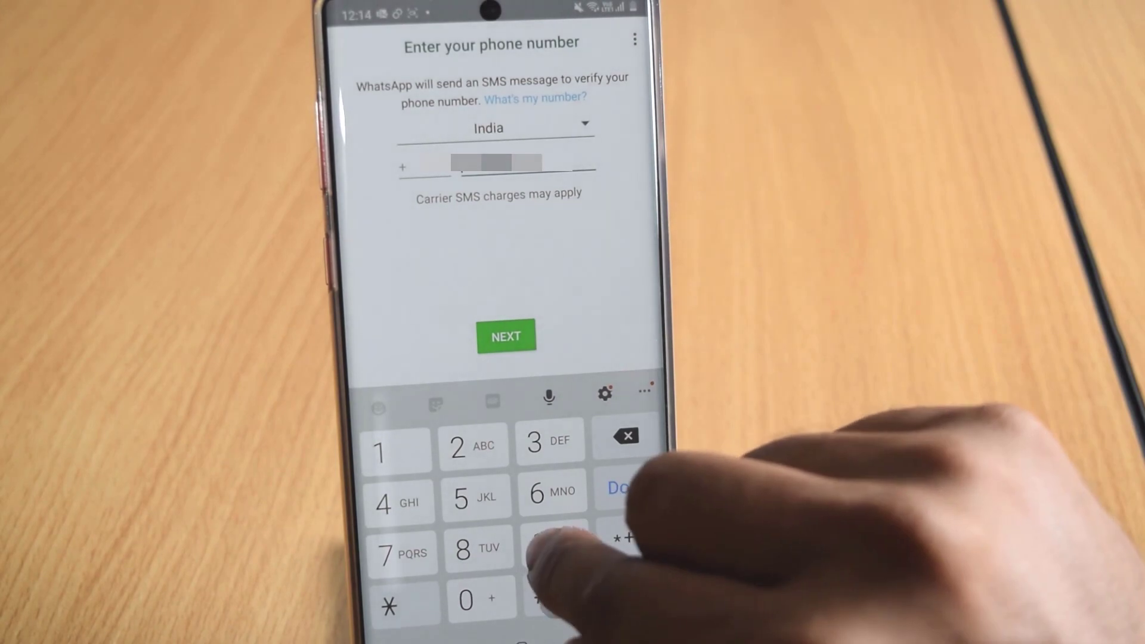
{"action": "left_click", "coordinate": [506, 336]}
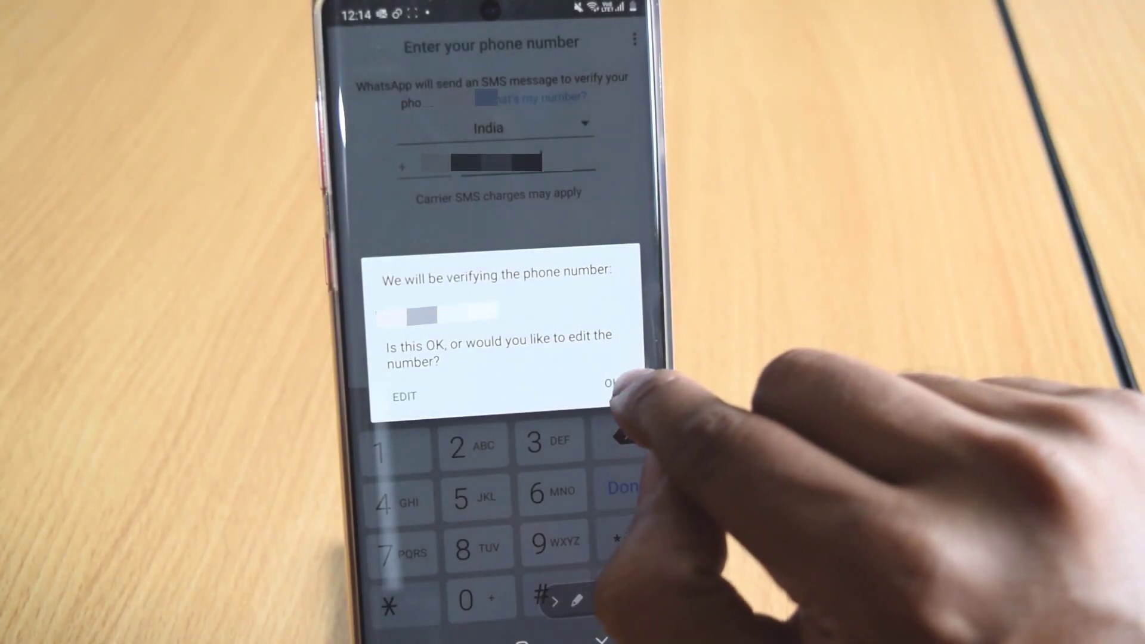
{"action": "left_click", "coordinate": [613, 396]}
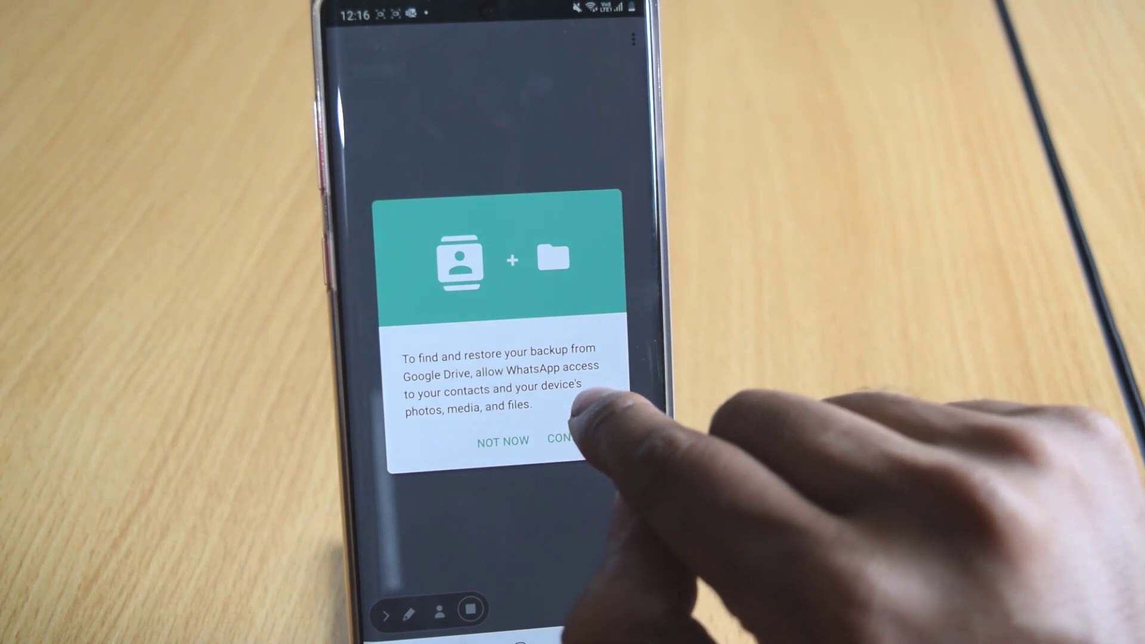
Allow file access and restore the 34 messages from the found local backup.
{"action": "left_click", "coordinate": [565, 440]}
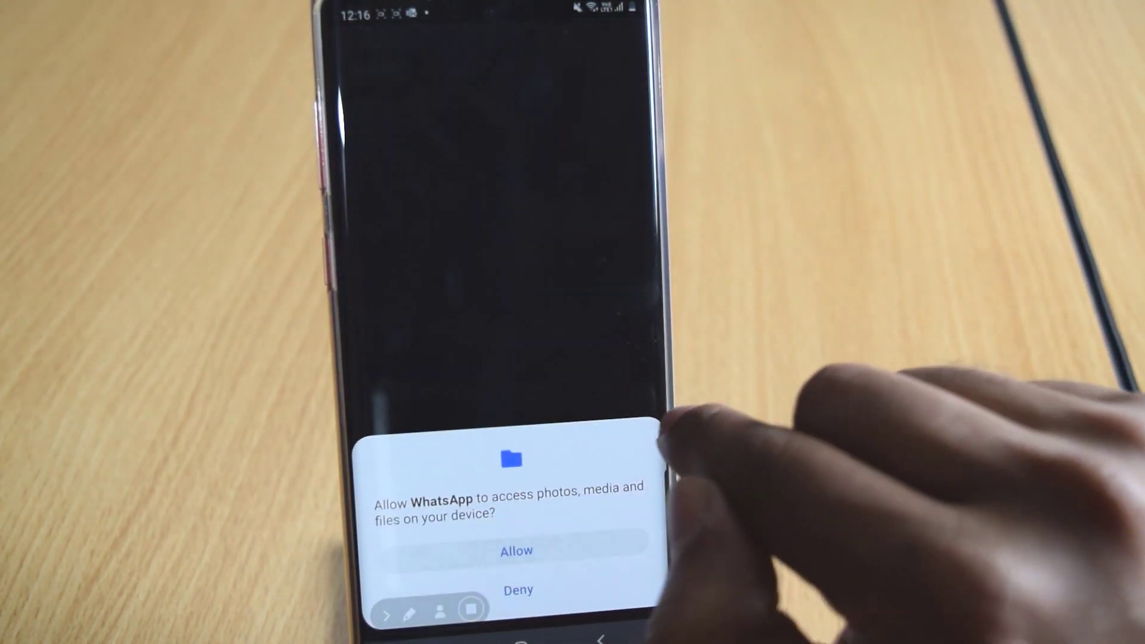
{"action": "left_click", "coordinate": [515, 550]}
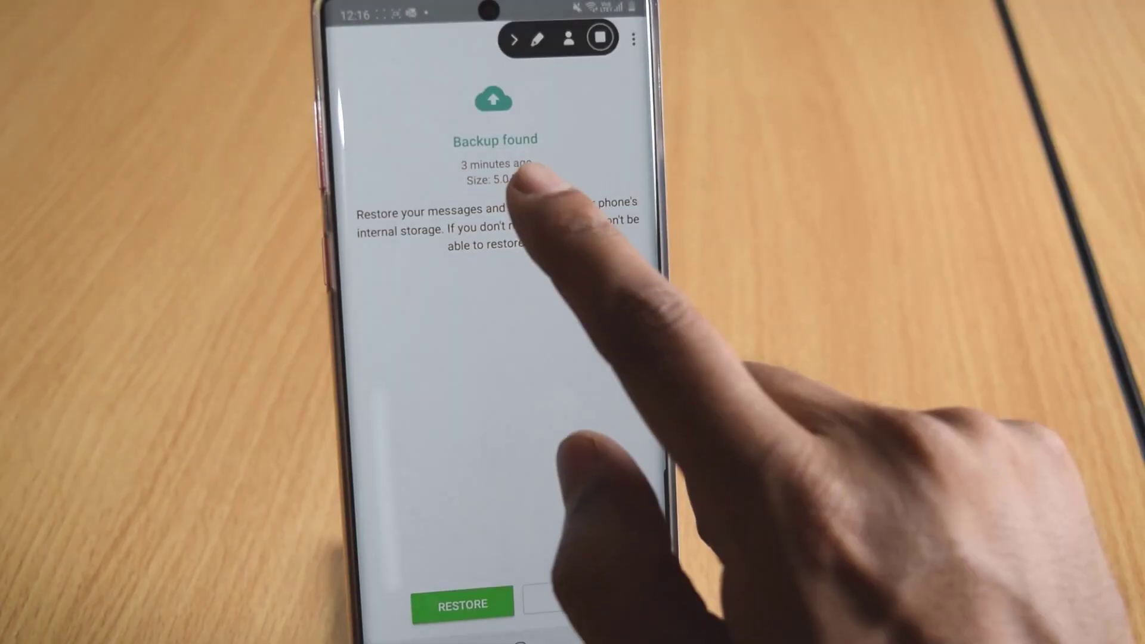
{"action": "mouse_move", "coordinate": [496, 379]}
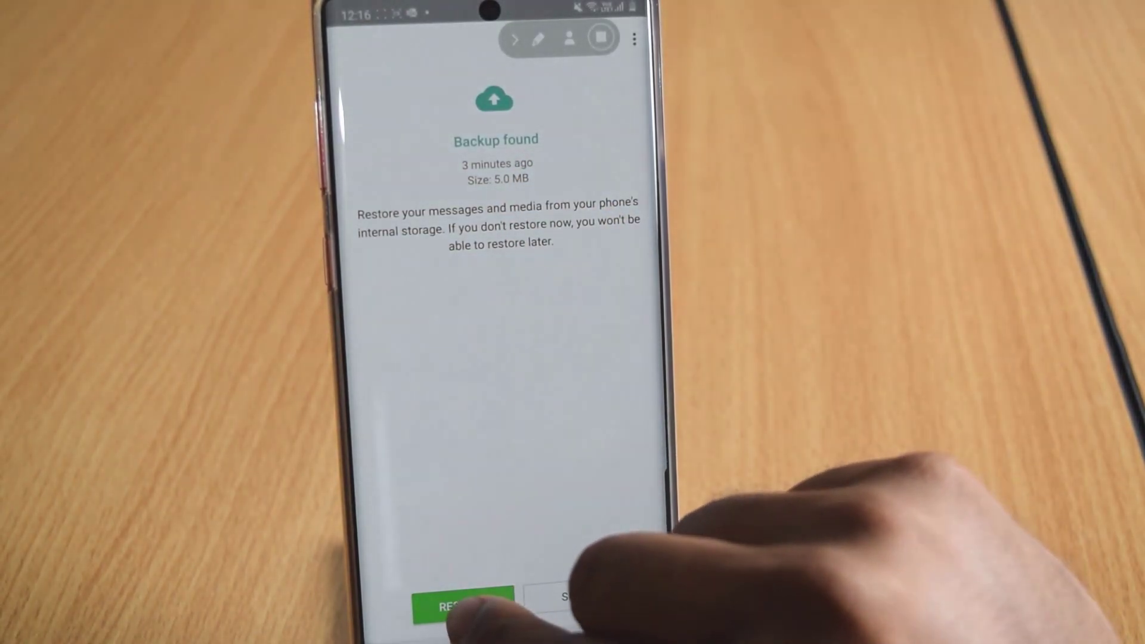
{"action": "left_click", "coordinate": [453, 604]}
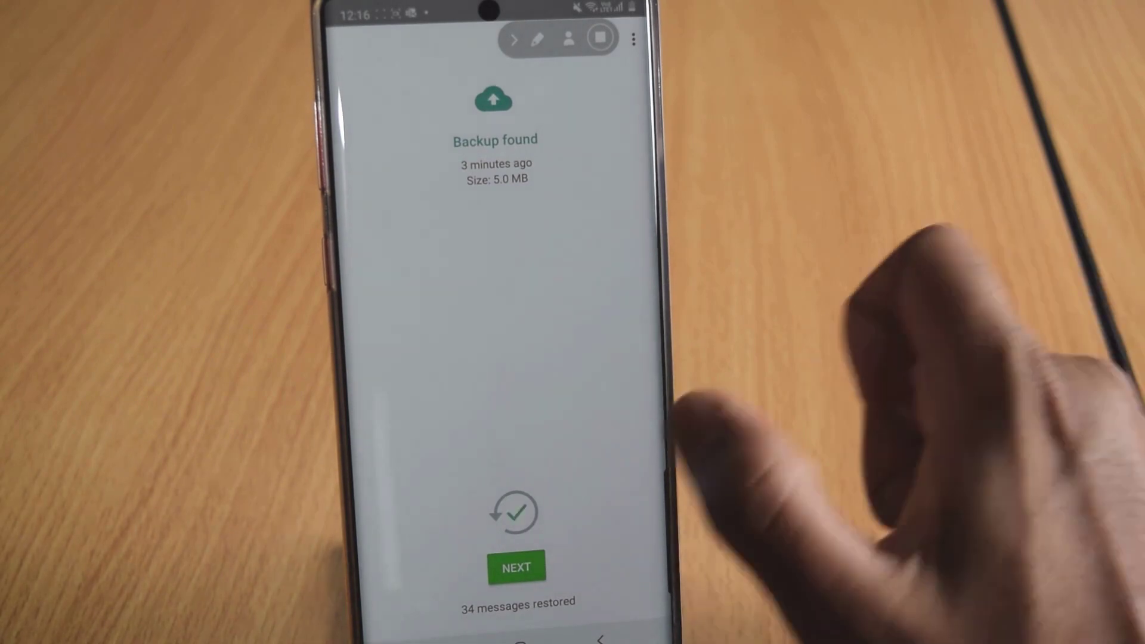
{"action": "left_click", "coordinate": [515, 565]}
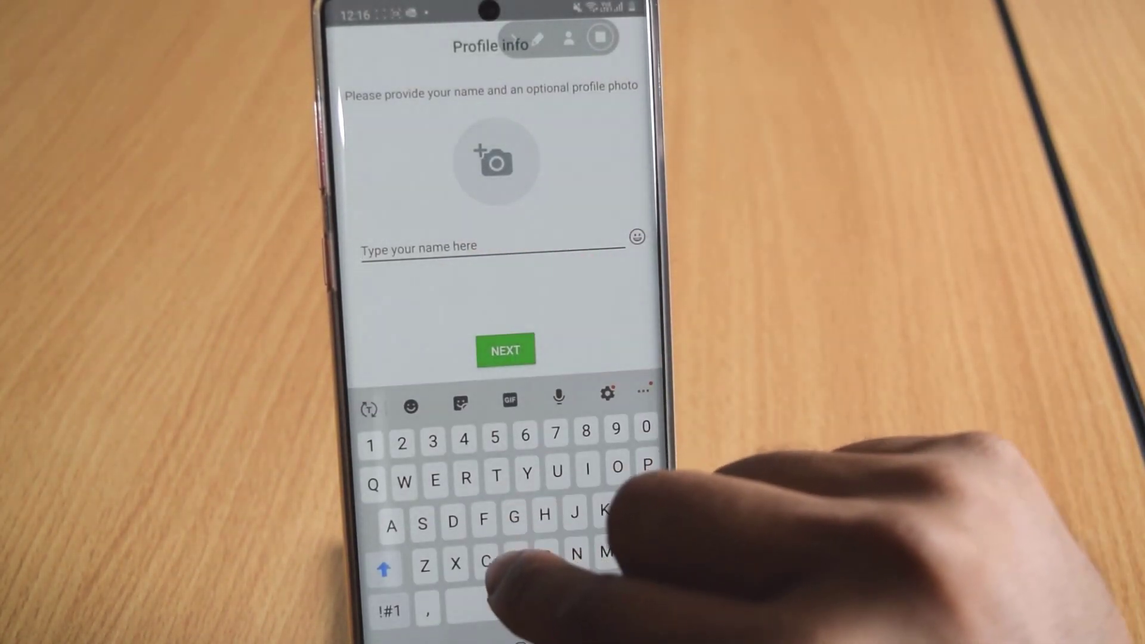
Finish profile info and skip the Google Drive backup schedule with Done.
{"action": "left_click", "coordinate": [504, 349]}
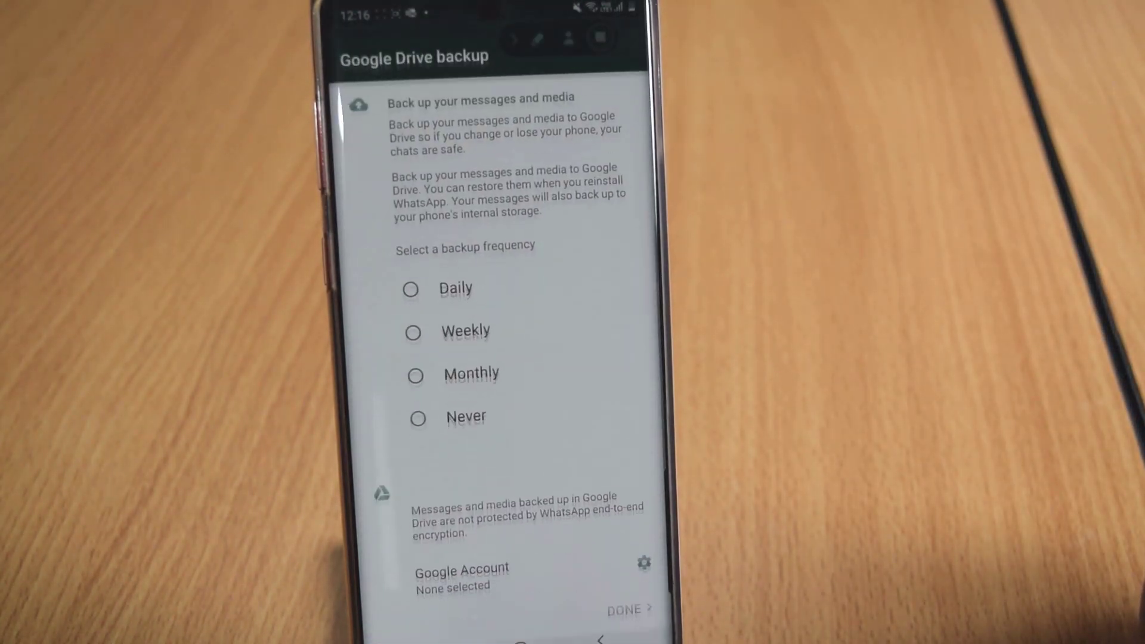
{"action": "left_click", "coordinate": [418, 407]}
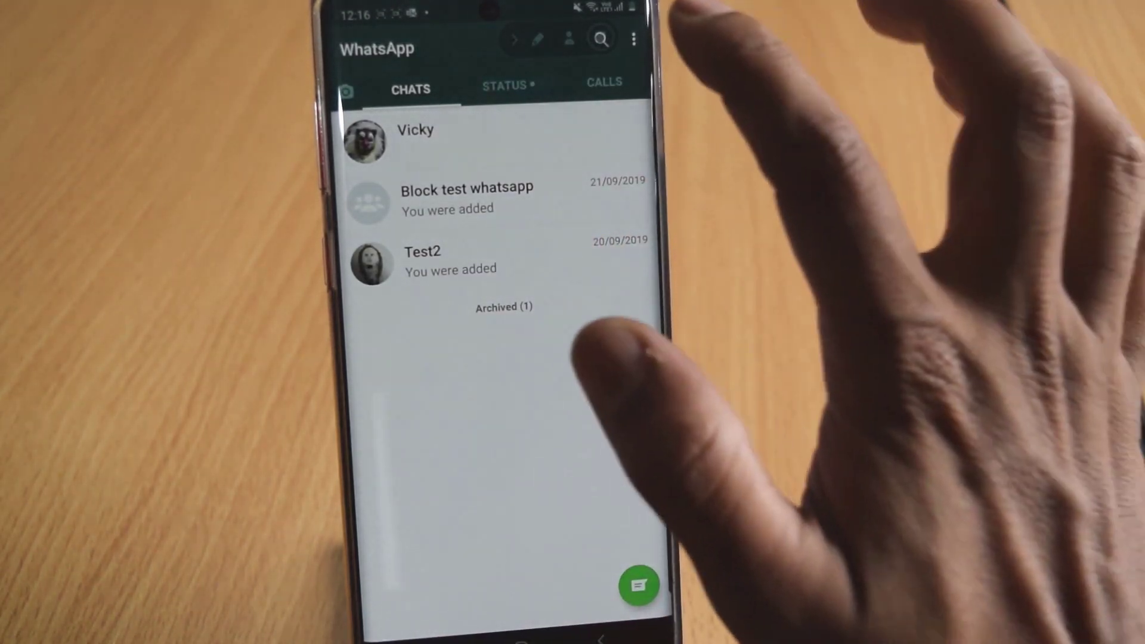
Go to Settings from the restored chat list's three-dot menu.
{"action": "left_click", "coordinate": [634, 38]}
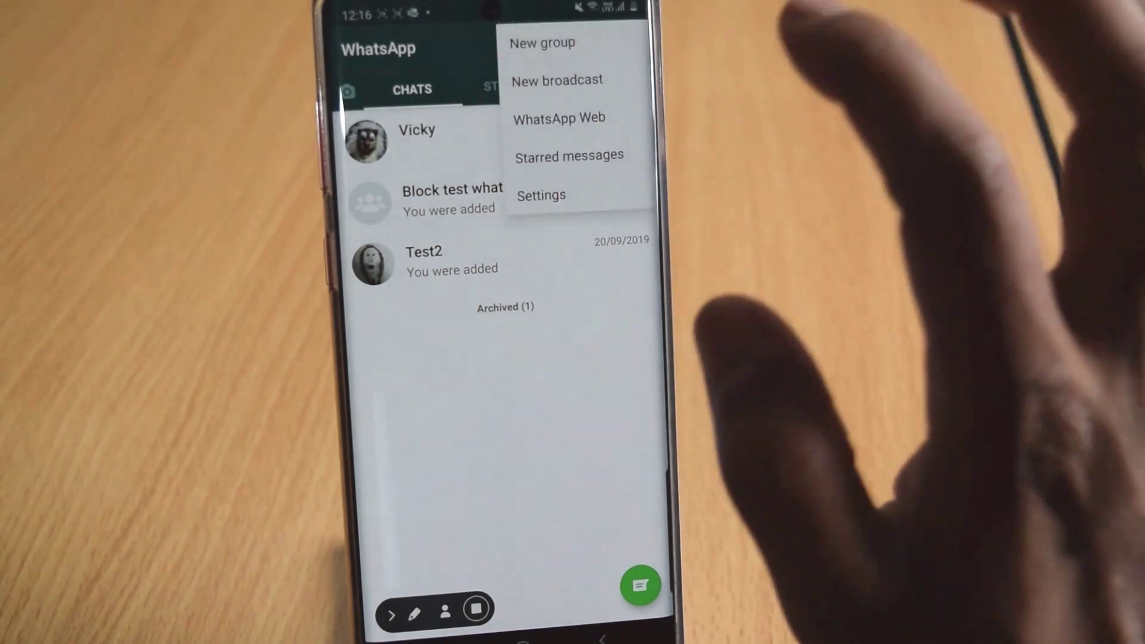
{"action": "left_click", "coordinate": [541, 194]}
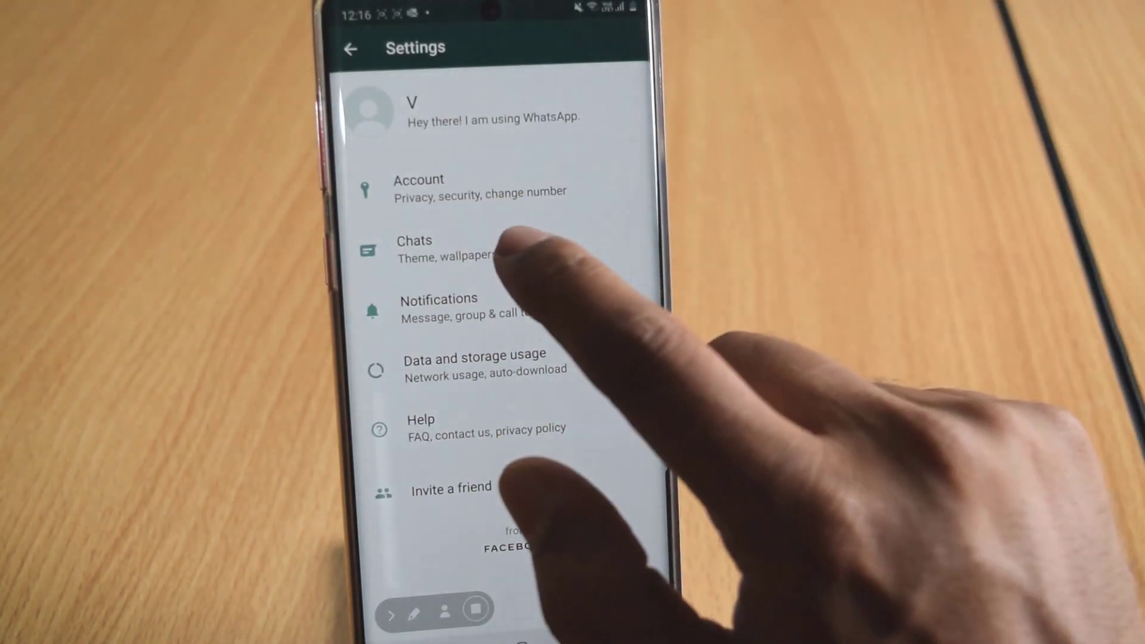